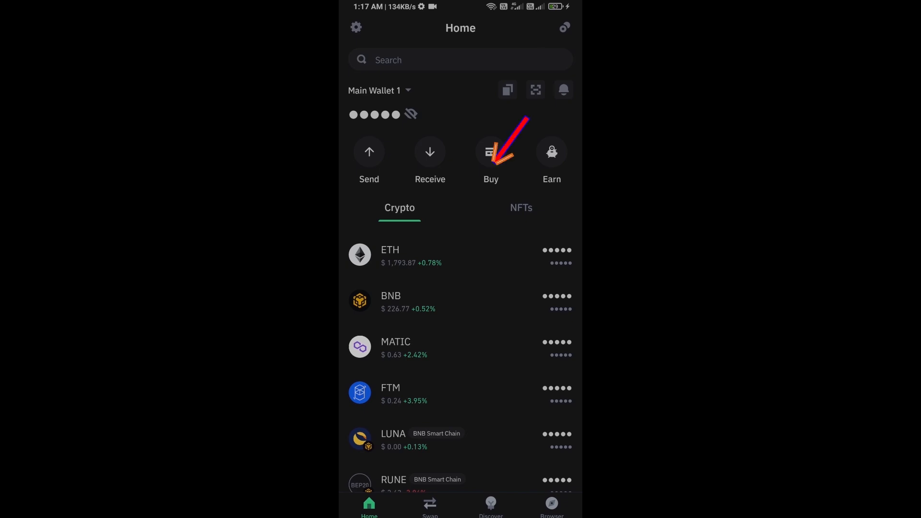
- Choose ETH as the coin to buy, then return to the wallet home screen
click(491, 152)
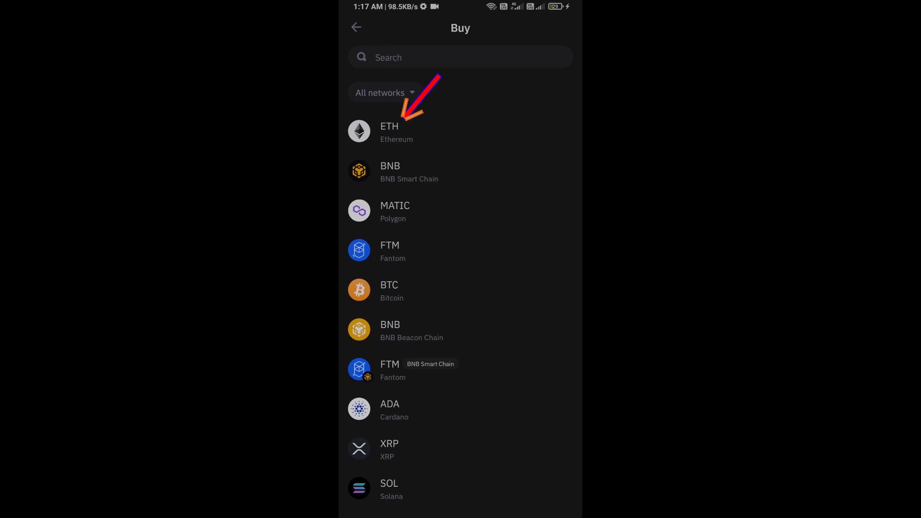
click(388, 132)
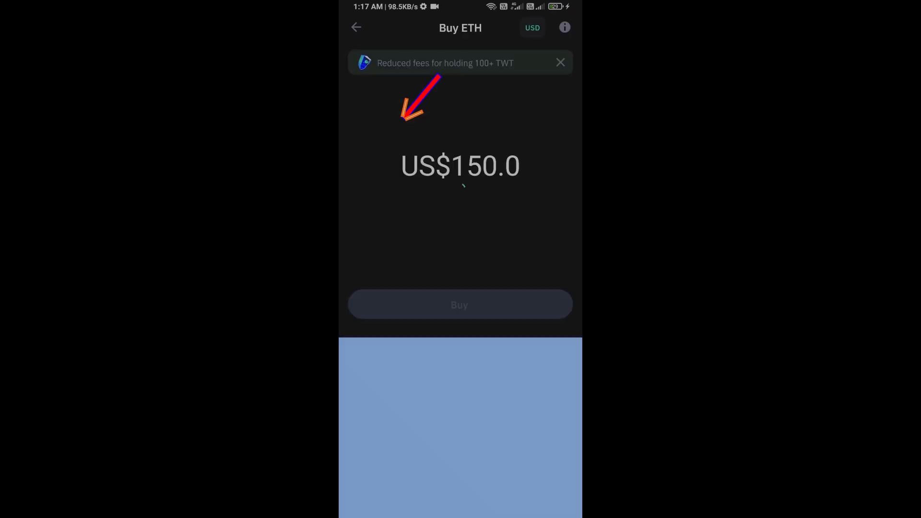
click(460, 166)
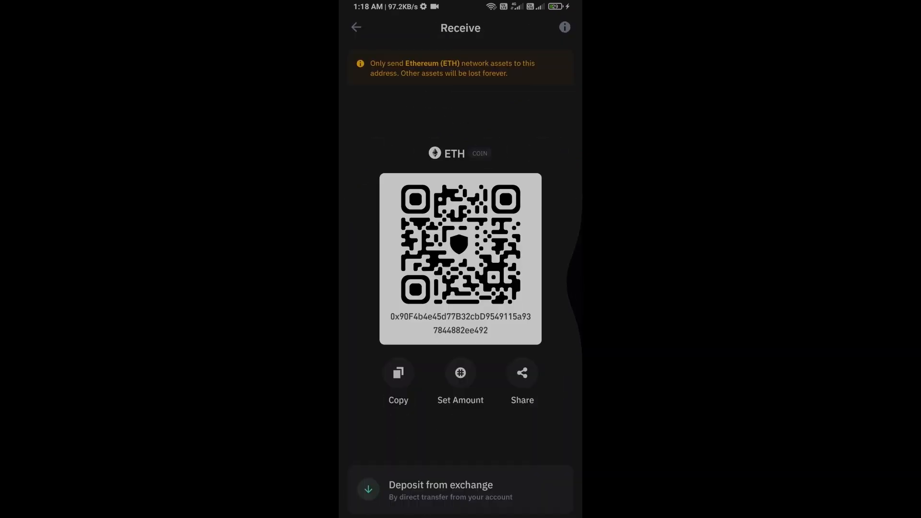
click(356, 27)
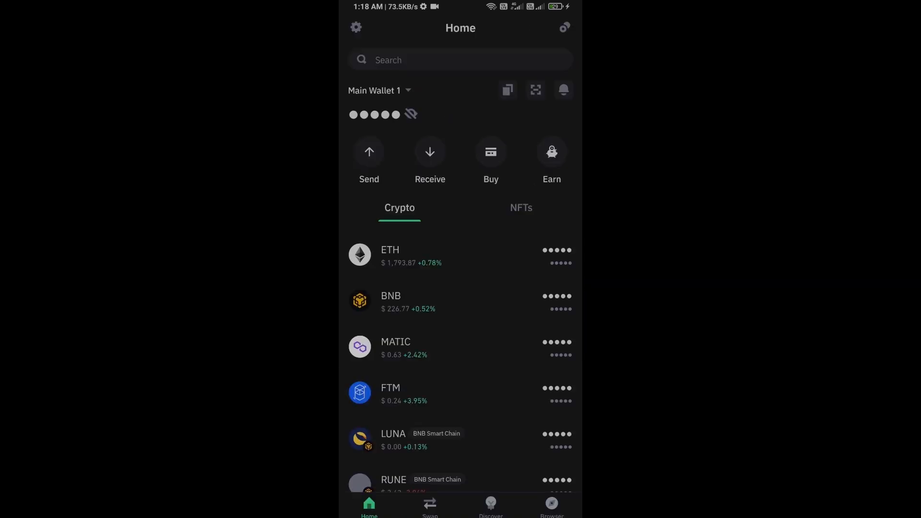
- Launch Uniswap Exchange from the Popular section of the dApp browser
click(551, 507)
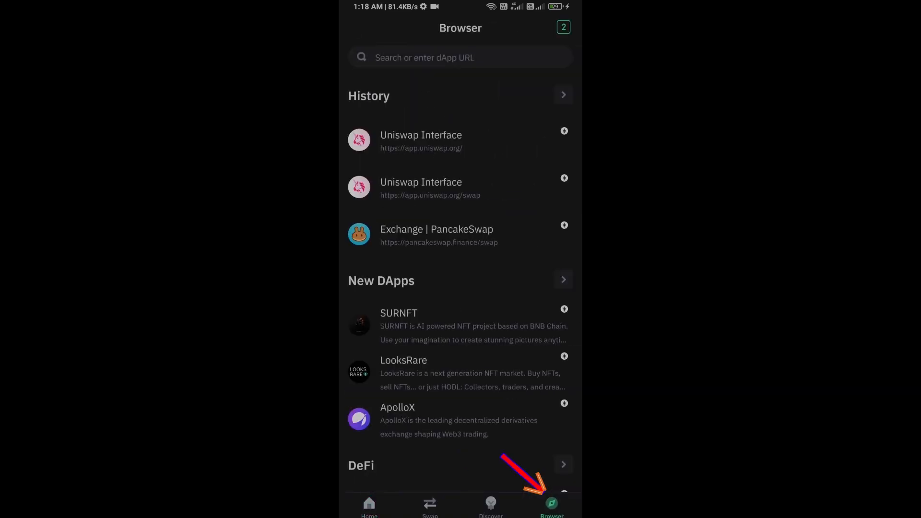
scroll(down, 3)
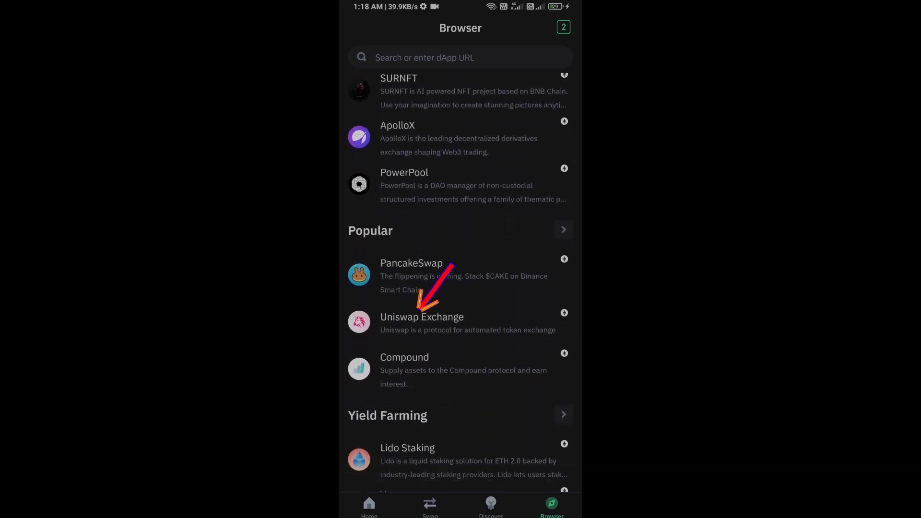
click(421, 318)
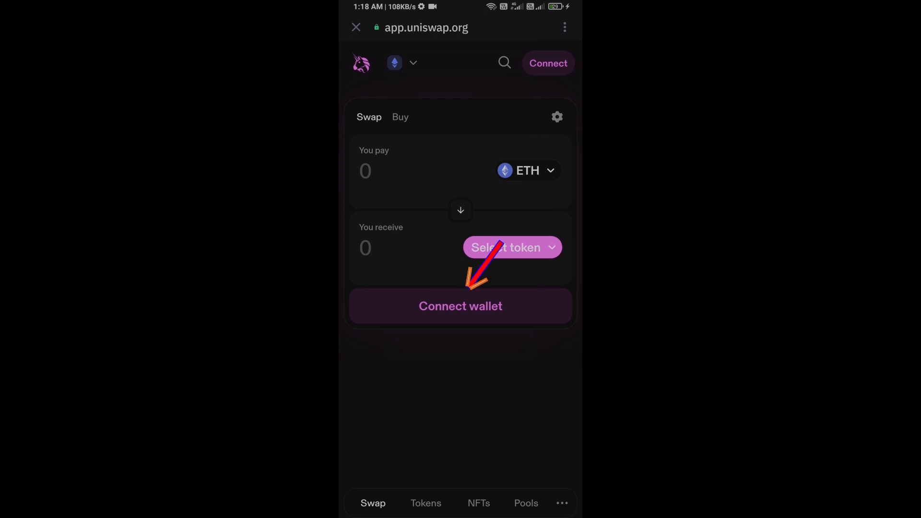
- Connect the Trust Wallet Ethereum account to Uniswap and approve the Connect DApp prompt
click(460, 305)
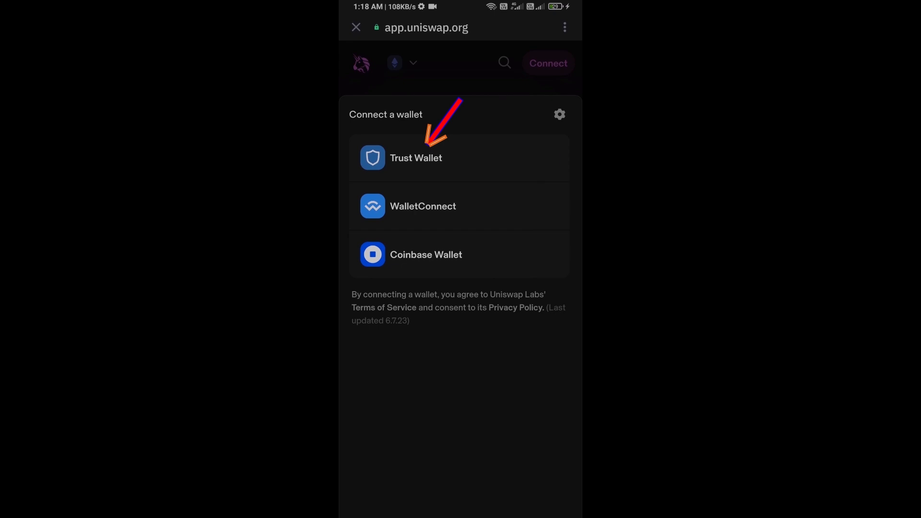
click(416, 157)
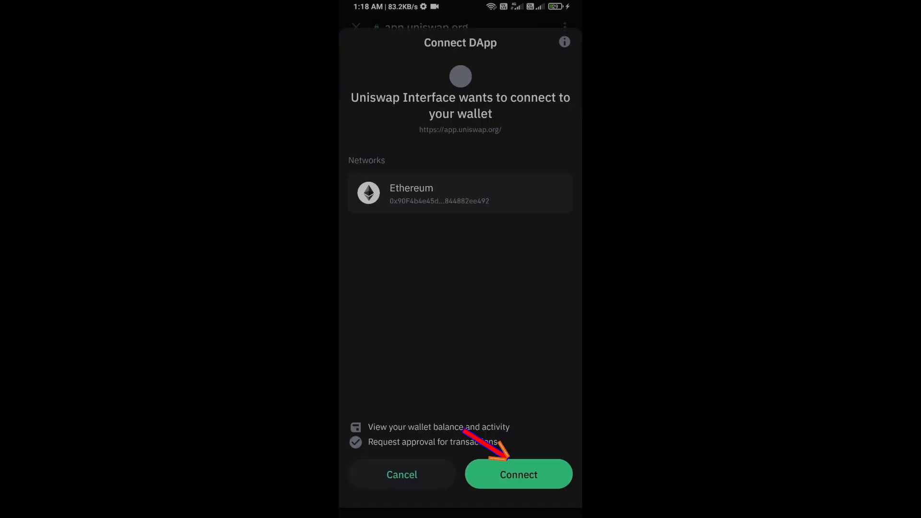
click(518, 474)
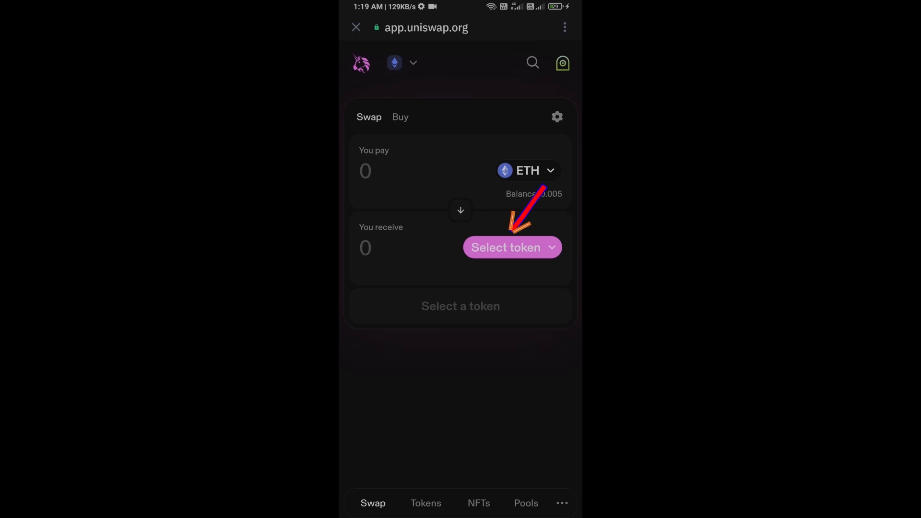
- Find AIT Protocol by its CoinMarketCap contract address and accept the unverified token warning
click(503, 248)
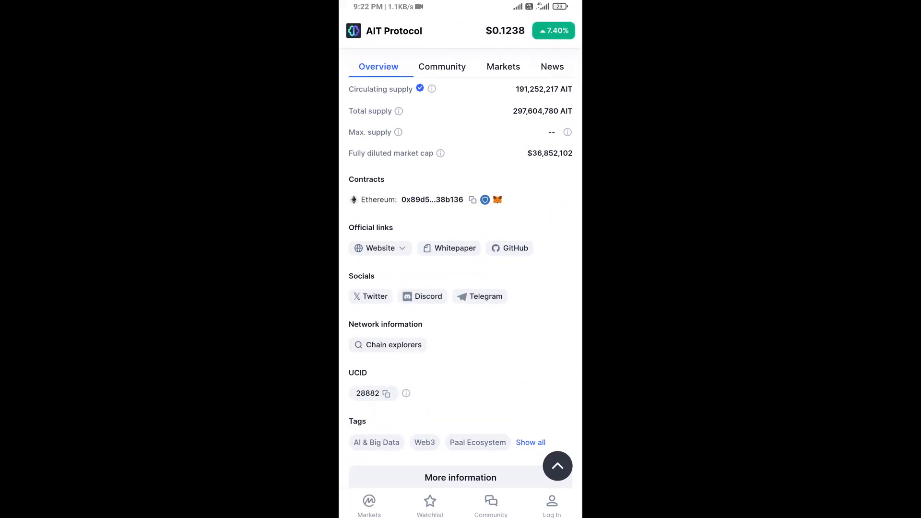
click(472, 199)
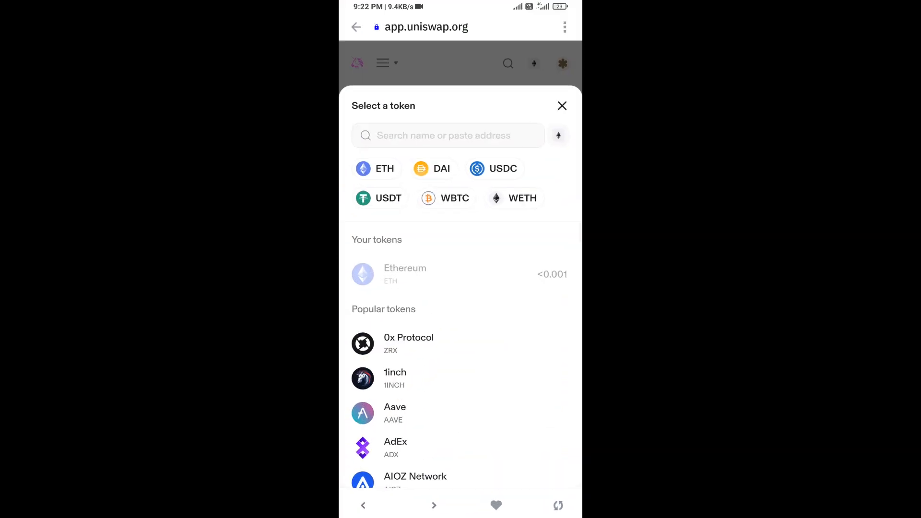
click(446, 136)
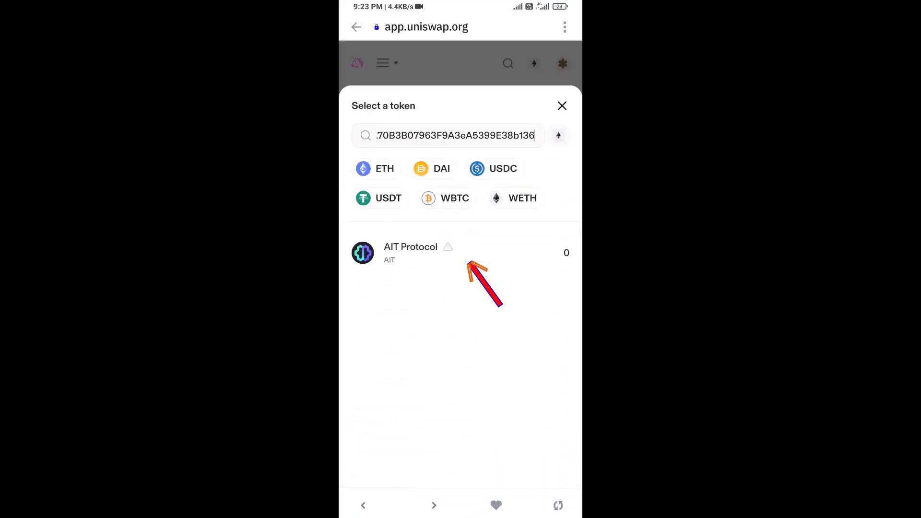
click(411, 252)
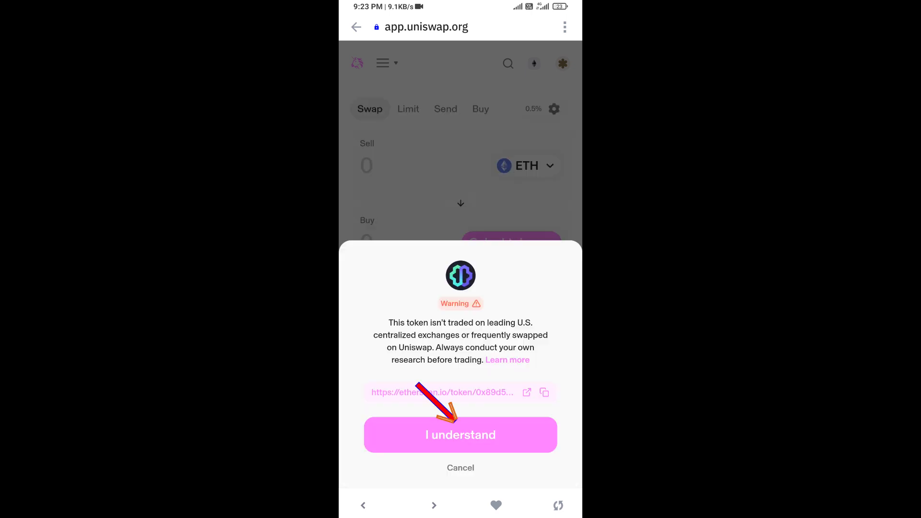
click(460, 435)
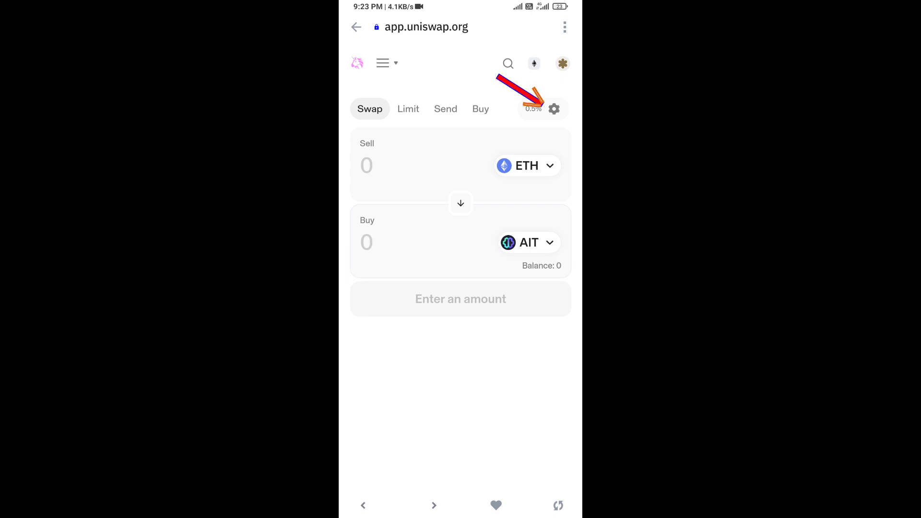
- Check Max. slippage in swap settings, then enter 0.0005 ETH to sell for about 13 AIT
click(553, 108)
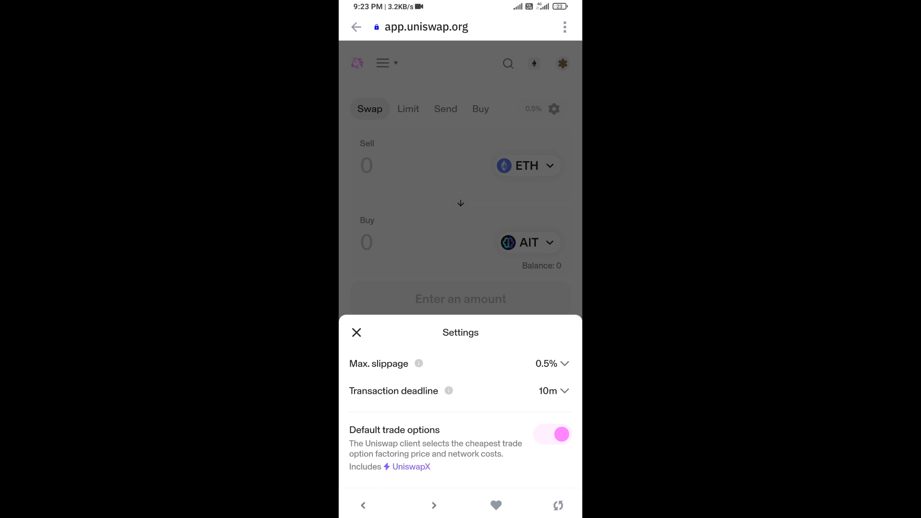
click(546, 363)
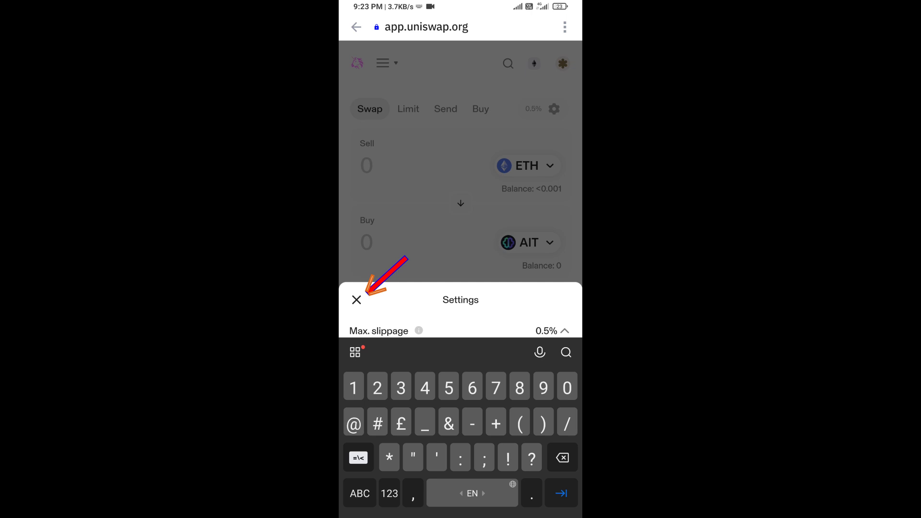
click(357, 300)
text(0.0005)
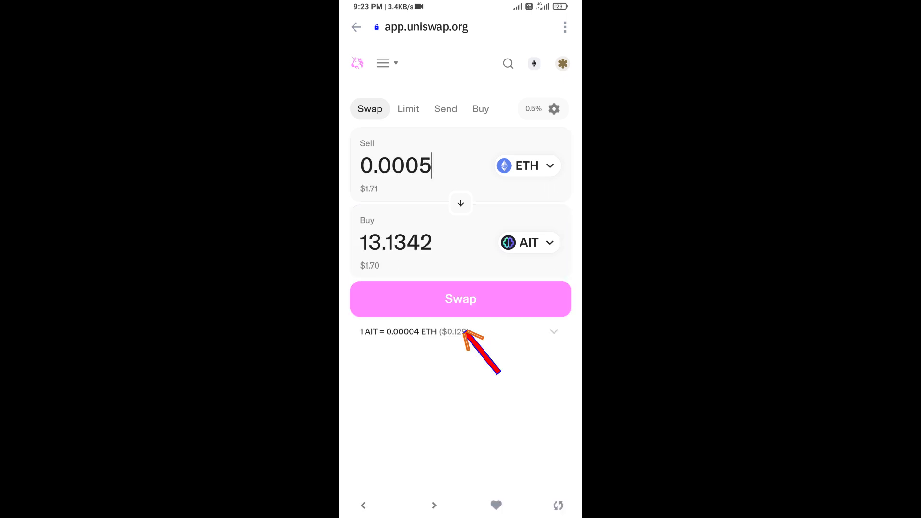
click(460, 298)
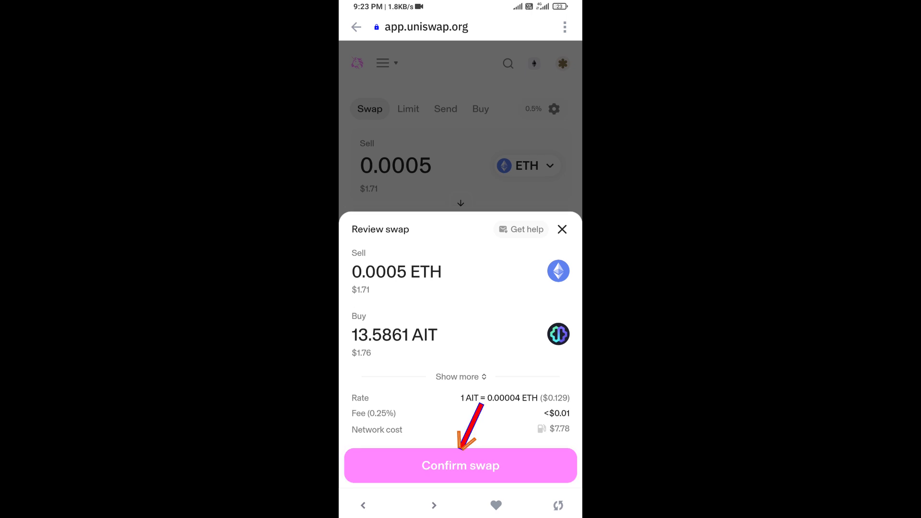
- Confirm the swap, approve the Smart Contract Call in the wallet, and close Uniswap
click(460, 465)
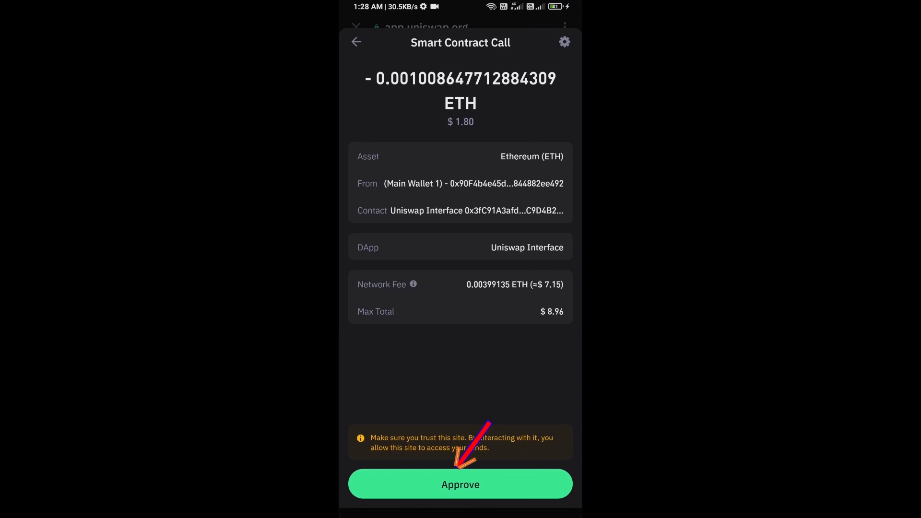
click(459, 483)
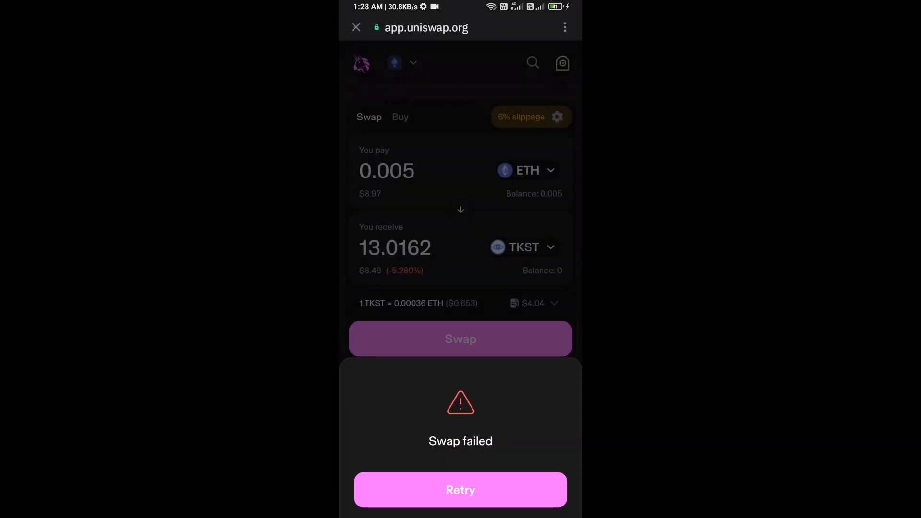
click(355, 26)
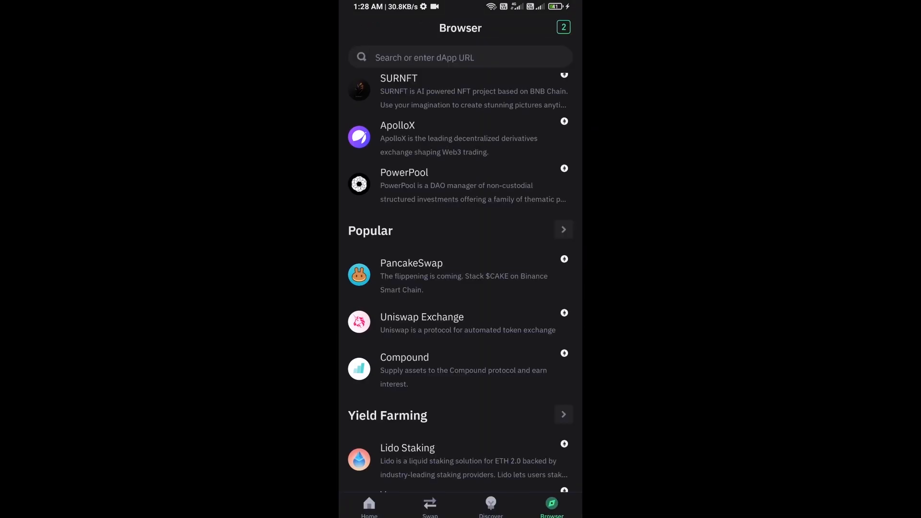
- Add AIT Protocol as a custom Ethereum token via Manage crypto and import it
click(368, 506)
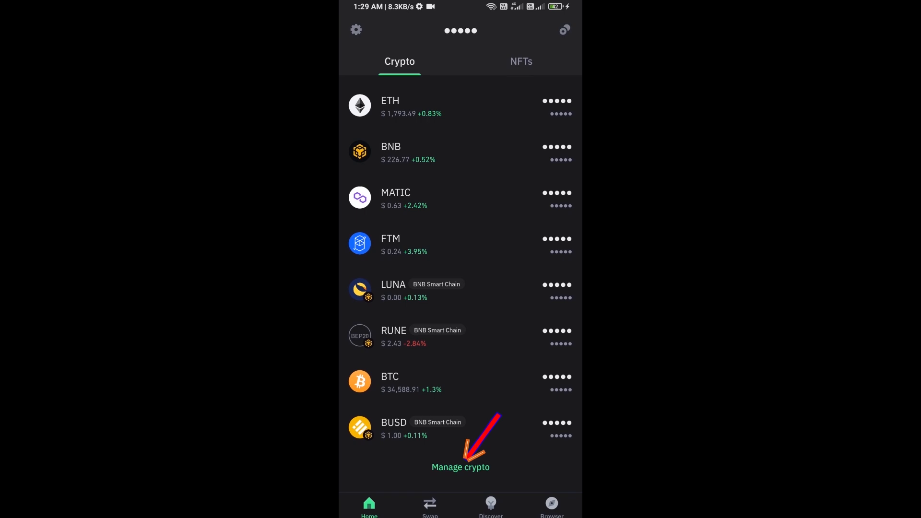
click(459, 467)
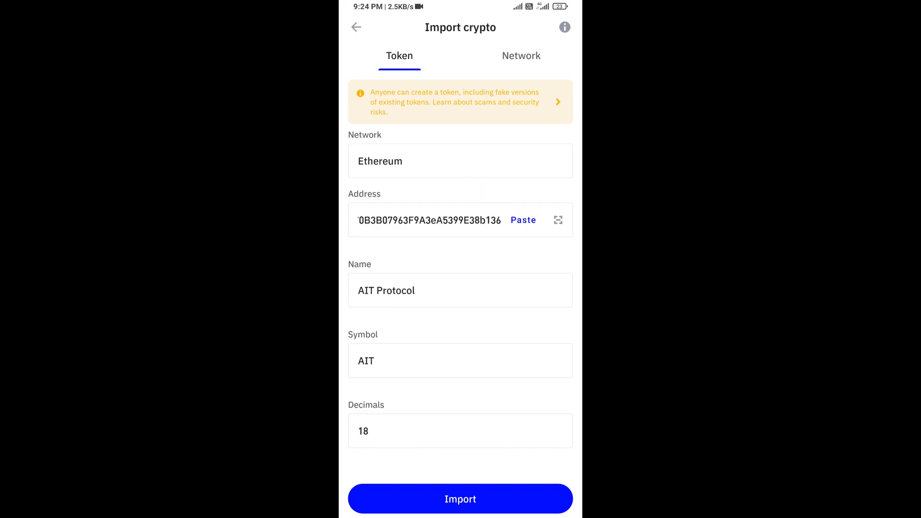
click(460, 499)
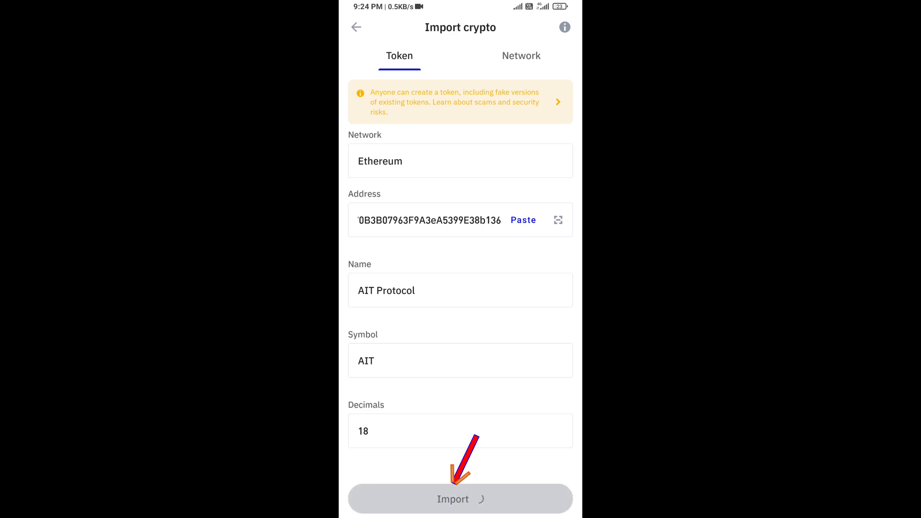
click(460, 499)
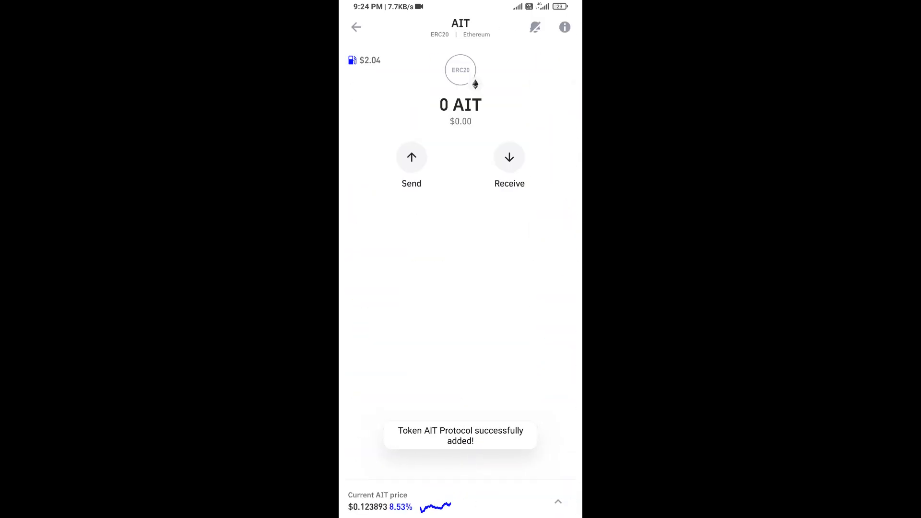
- Return to the home crypto list where AIT Protocol shows a zero balance
click(356, 27)
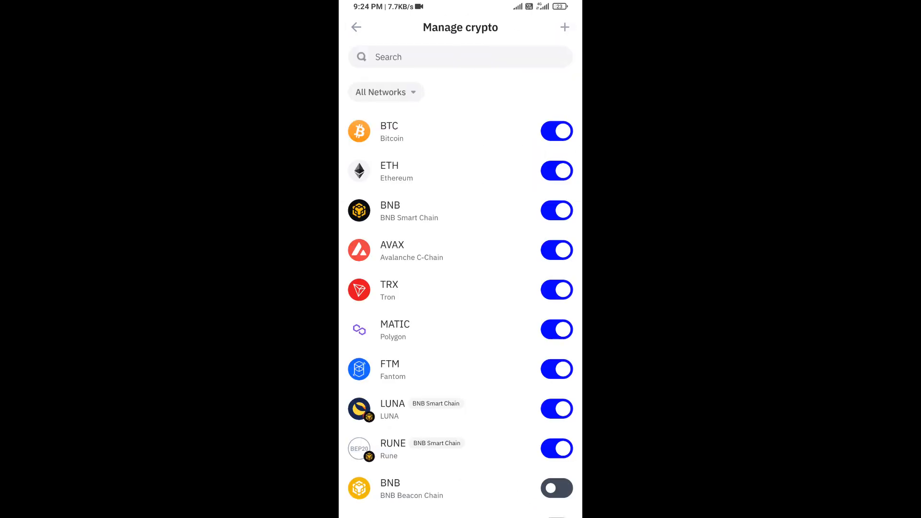
click(356, 27)
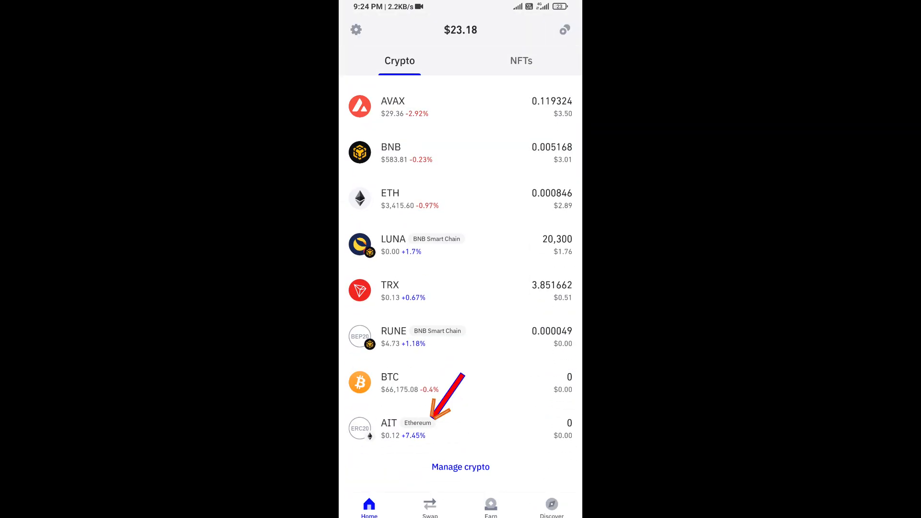